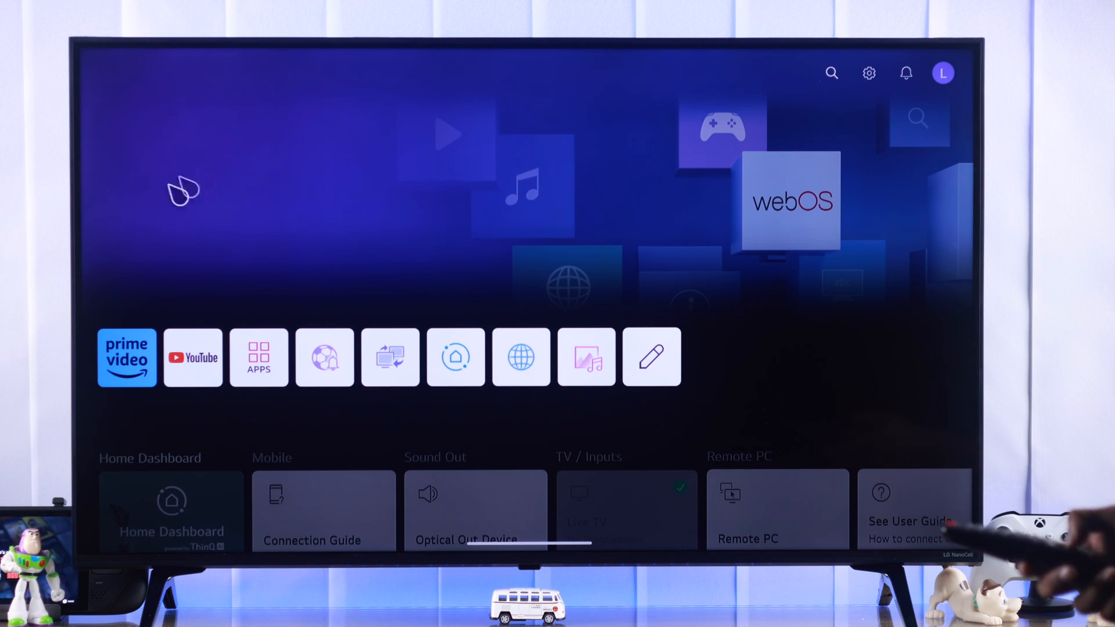
- Launch Disney+ and dismiss its region error message
left_click(258, 358)
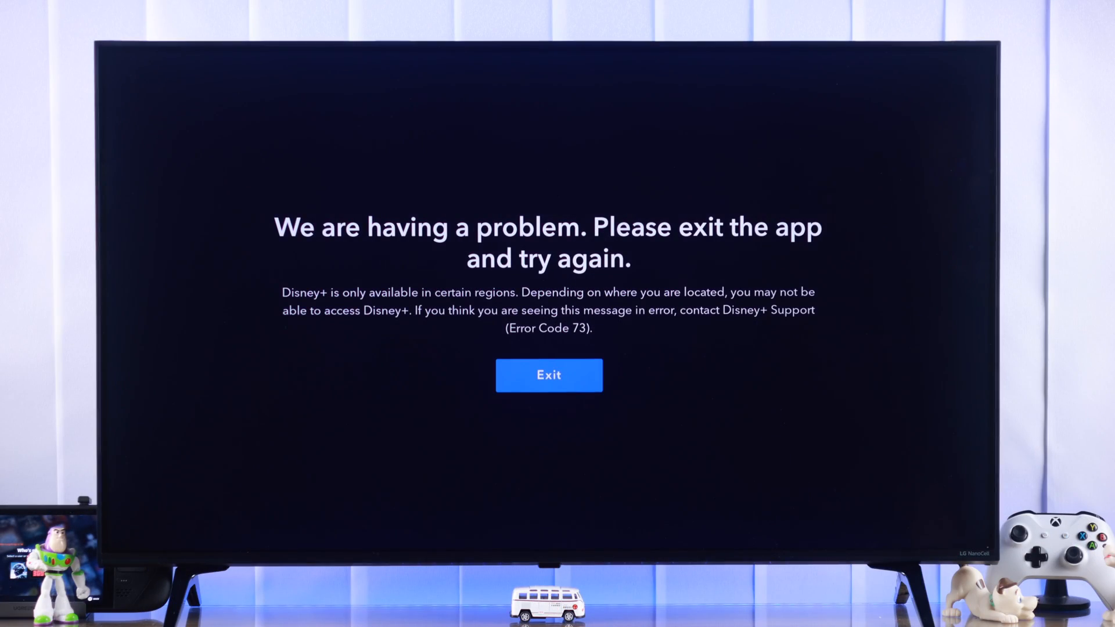
left_click(549, 375)
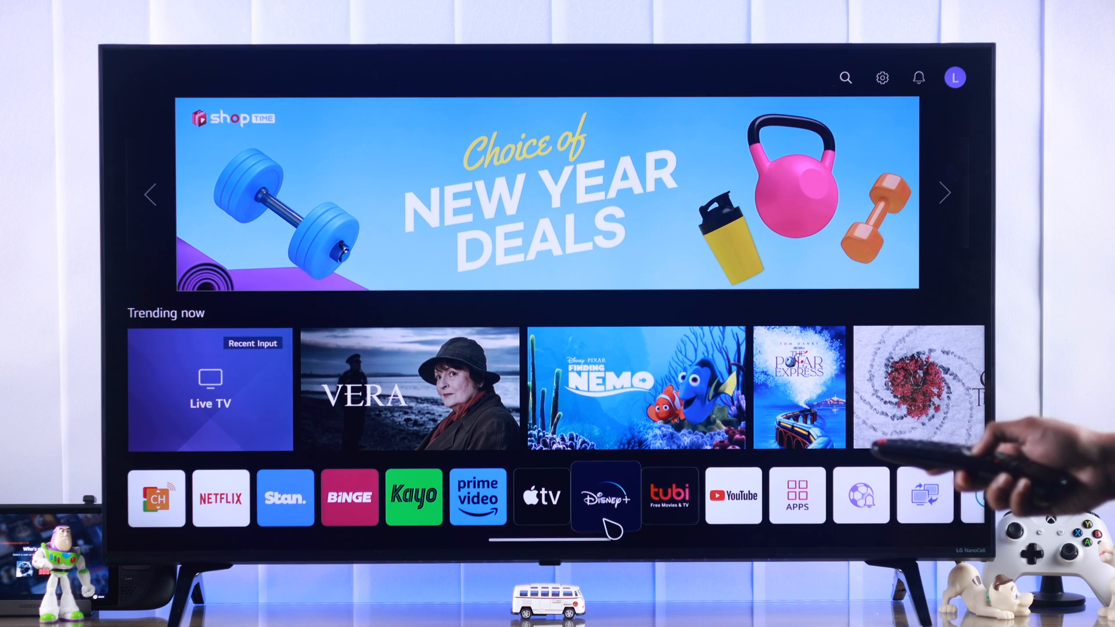
left_click(606, 496)
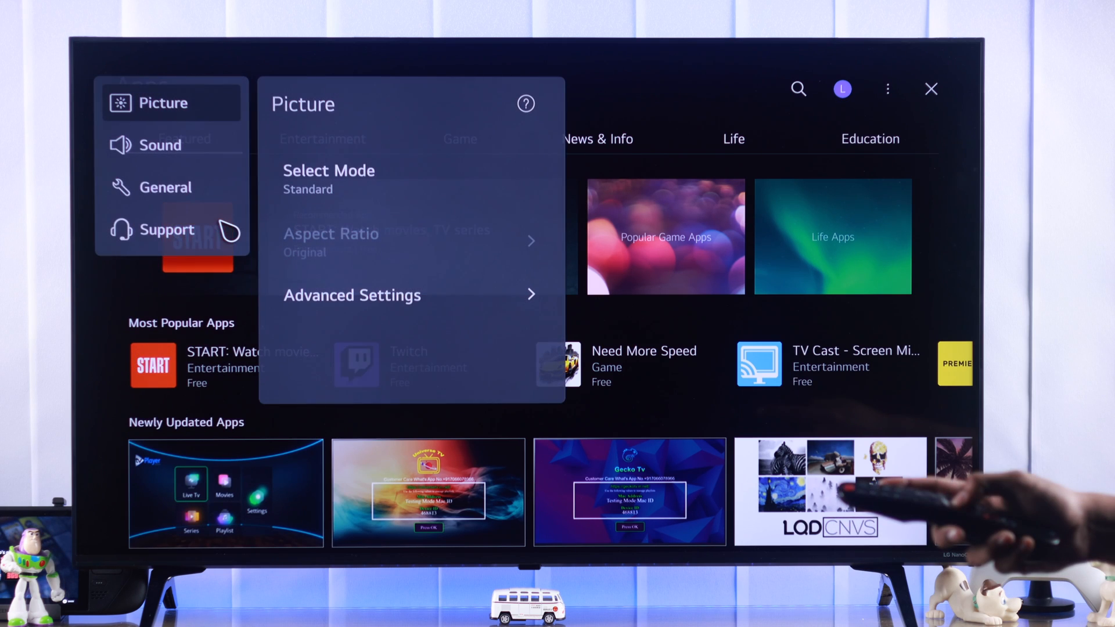
- Go to General > System > Location and show the LG Services Country options
left_click(168, 186)
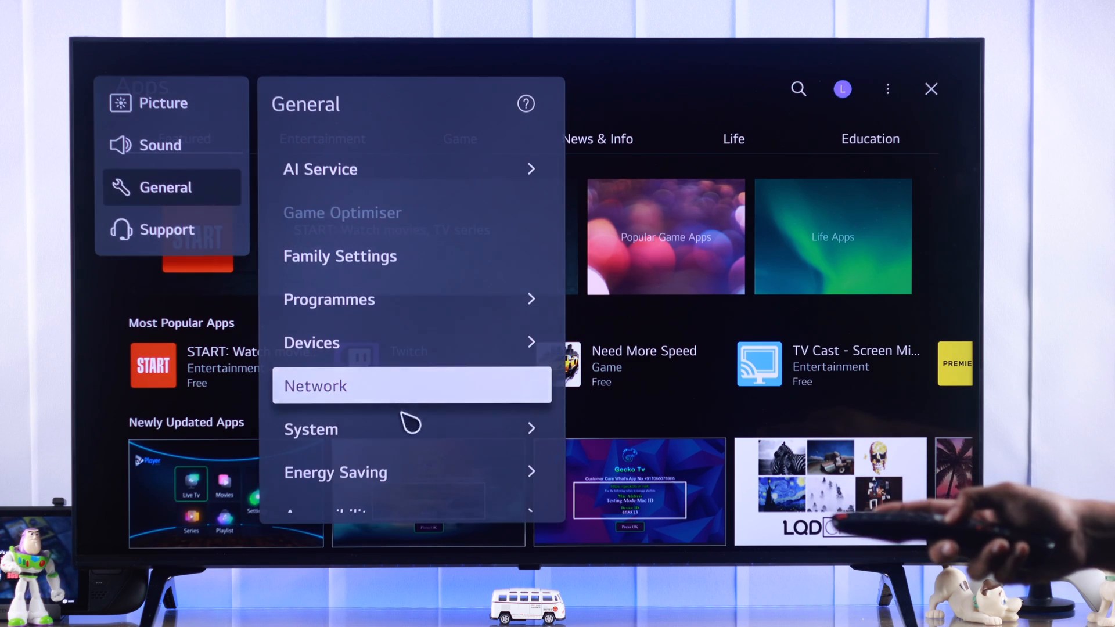
left_click(310, 428)
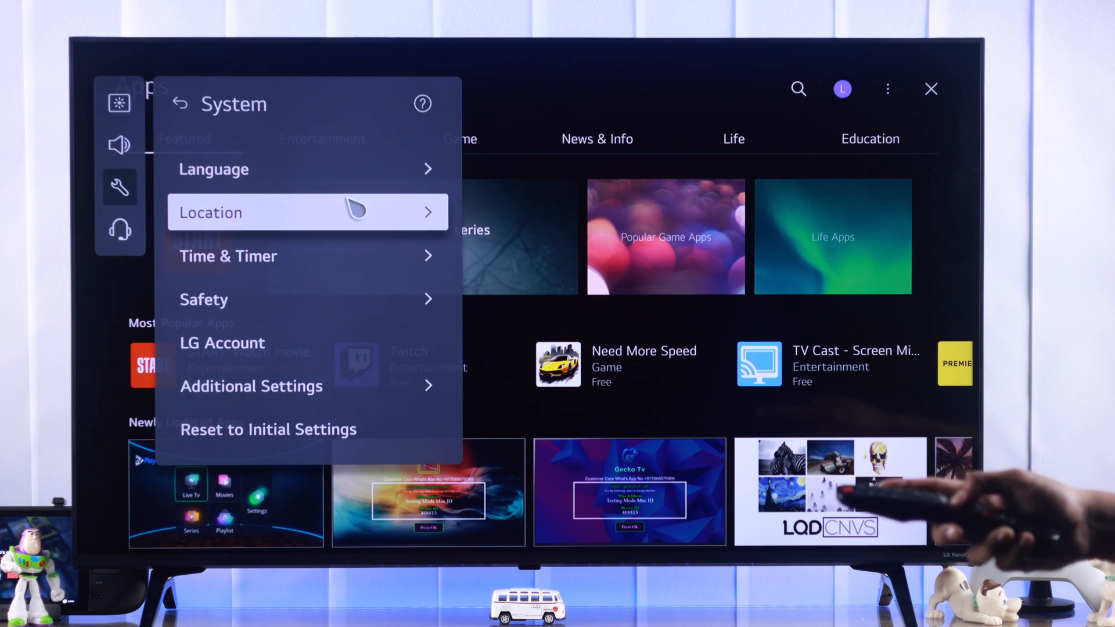
left_click(307, 212)
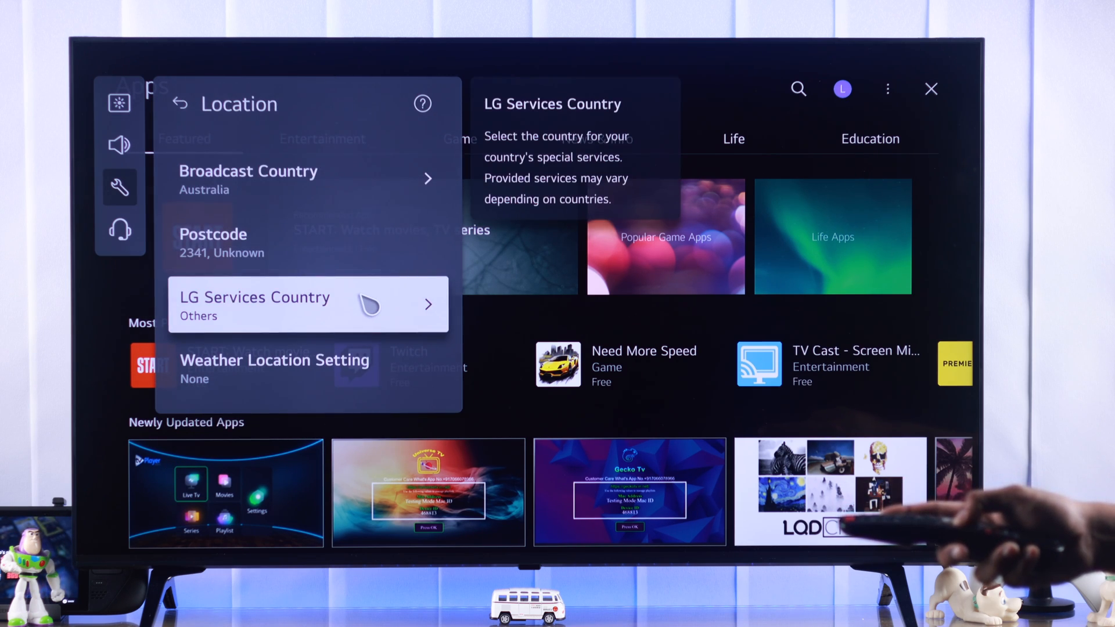
left_click(308, 305)
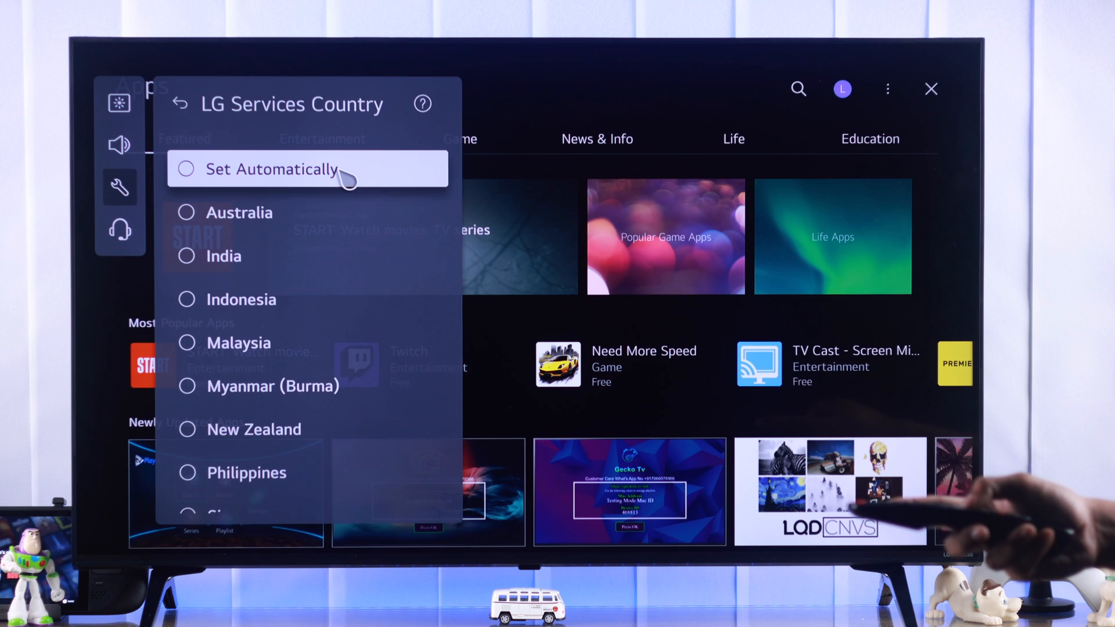
mouse_move(307, 212)
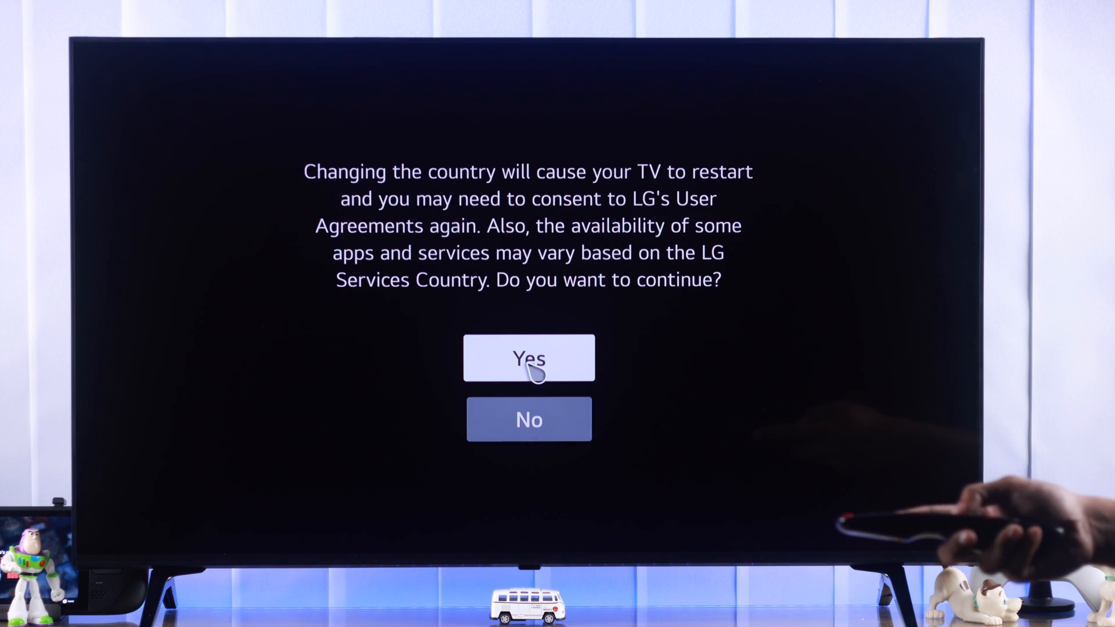
- Confirm the country change with a restart, then accept all LG user agreements
left_click(529, 357)
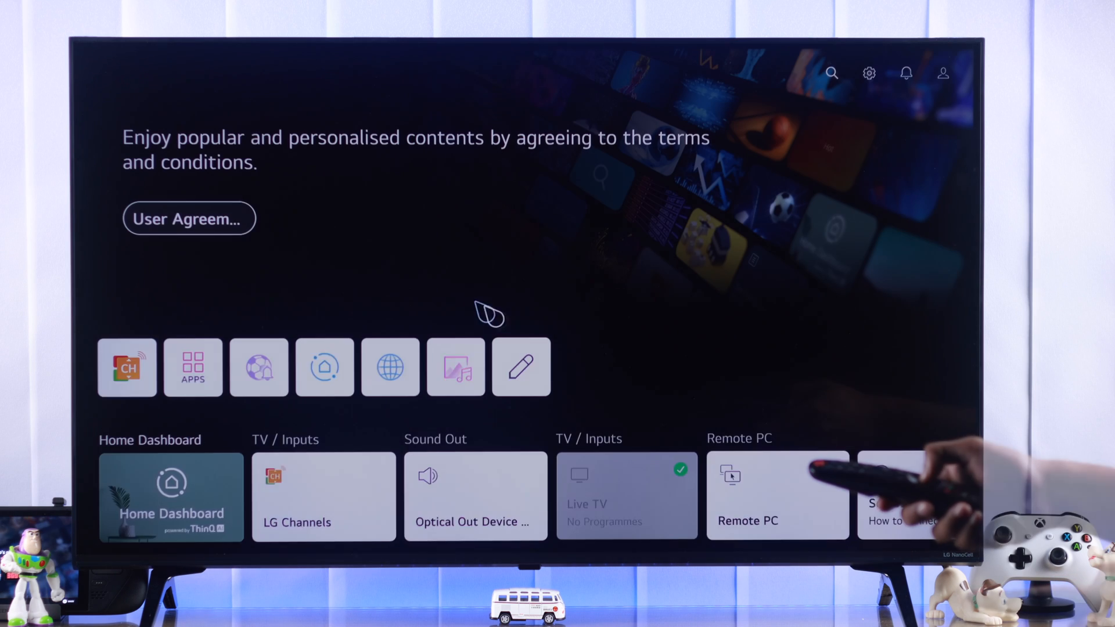
left_click(188, 219)
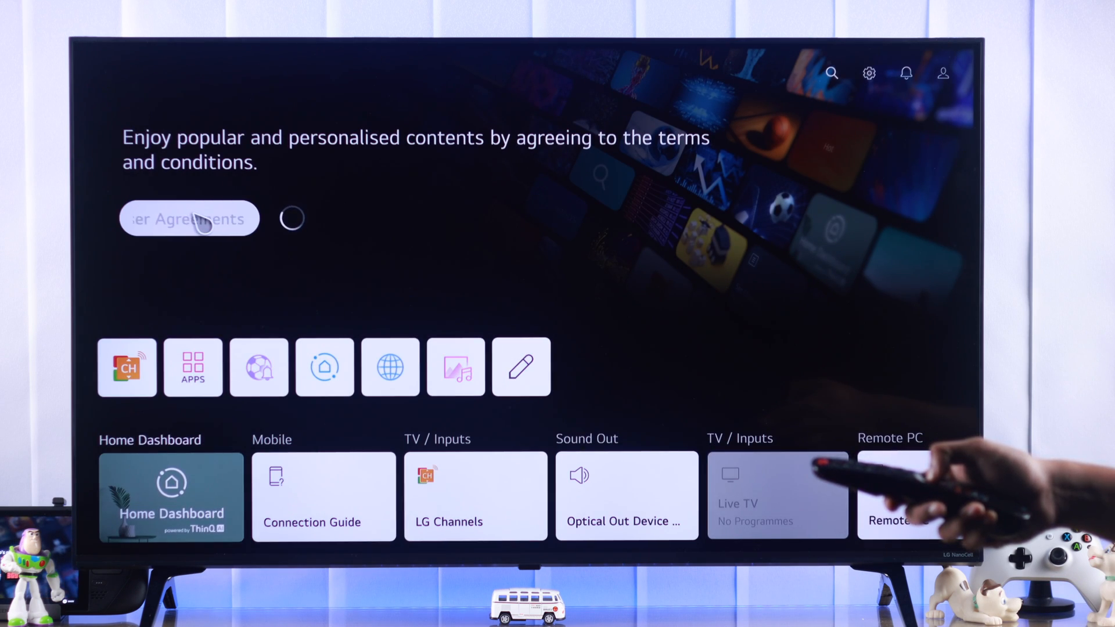
left_click(189, 218)
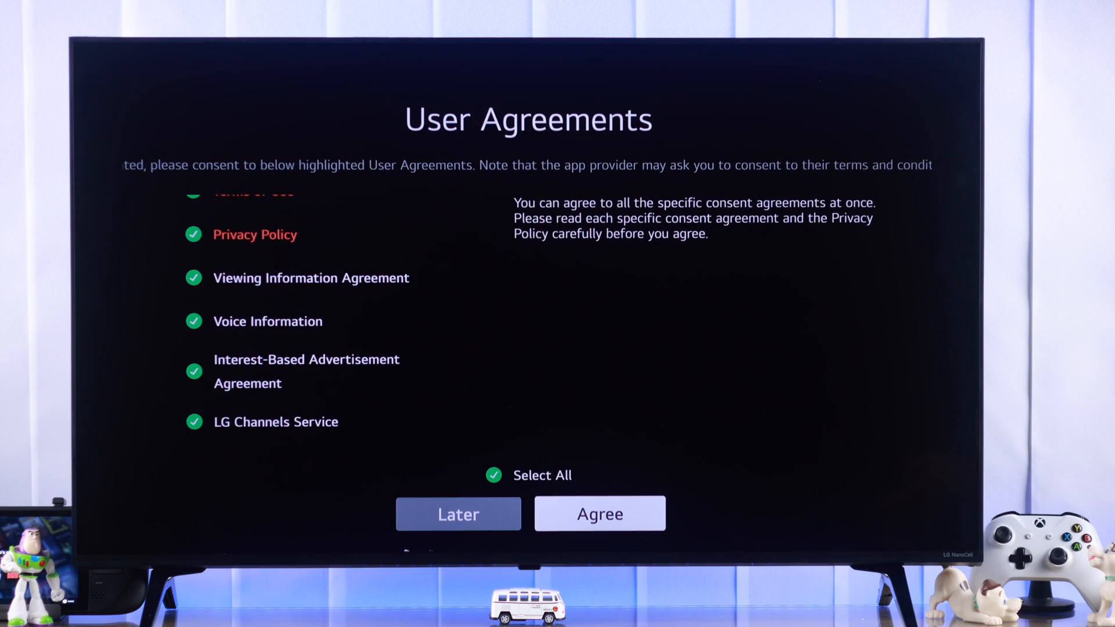
left_click(599, 514)
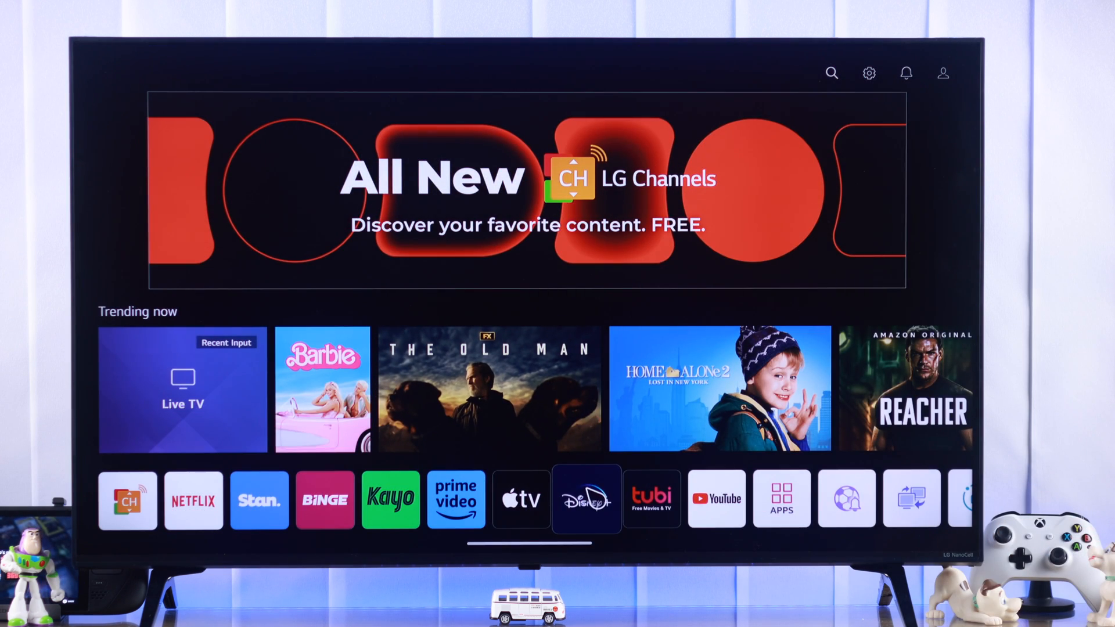
- Search the app store for 'vpn' and install Hola VPN from its store page
left_click(586, 500)
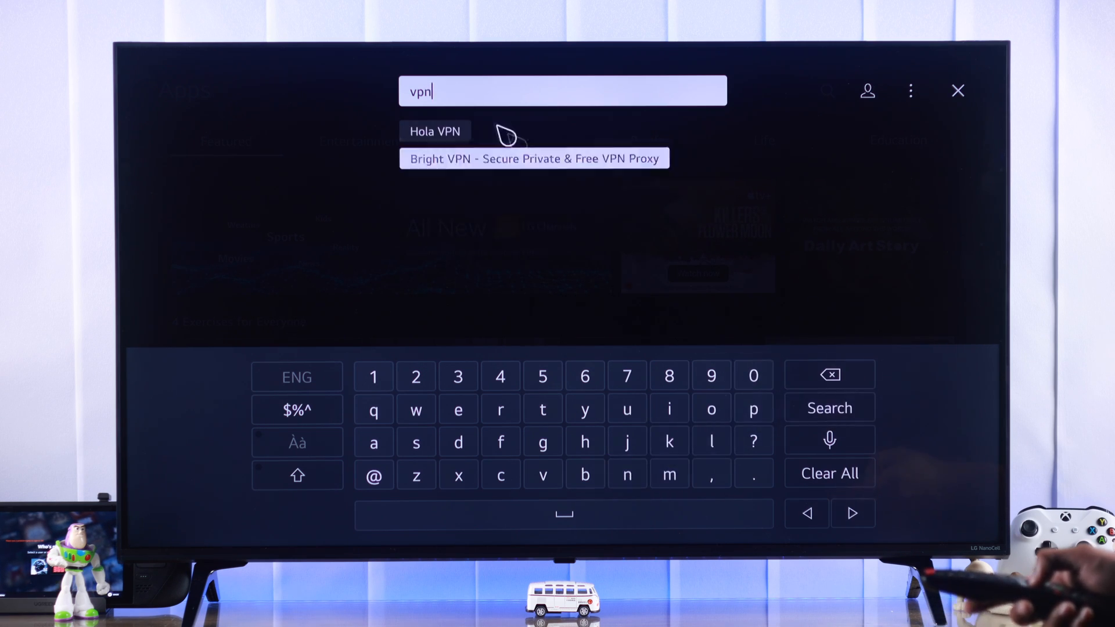
left_click(434, 130)
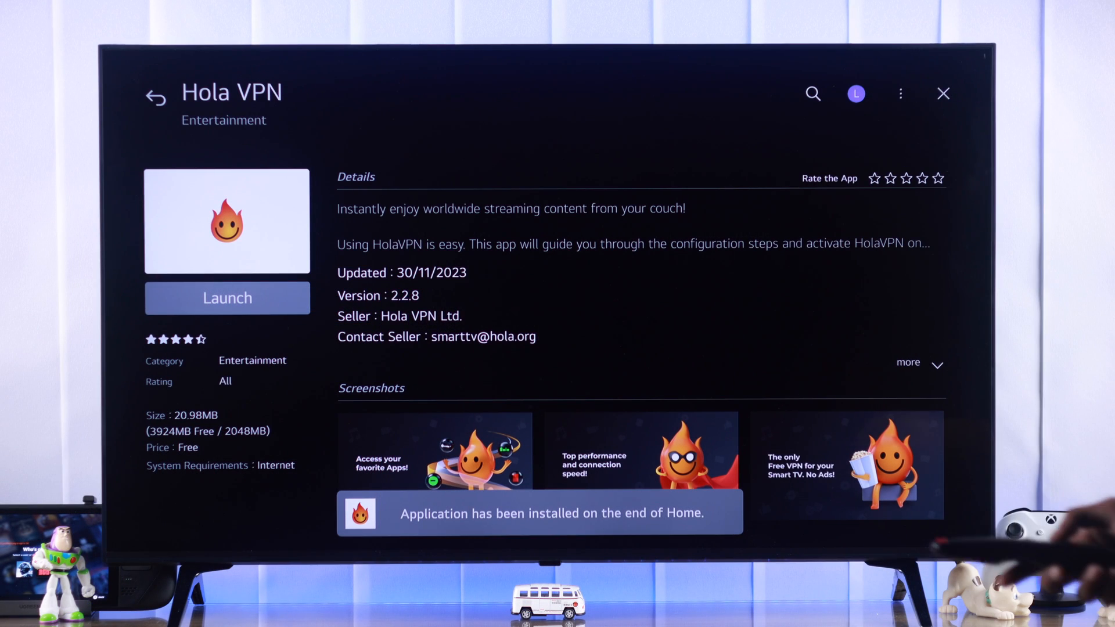
- Launch Hola VPN and connect through the United States location
left_click(227, 297)
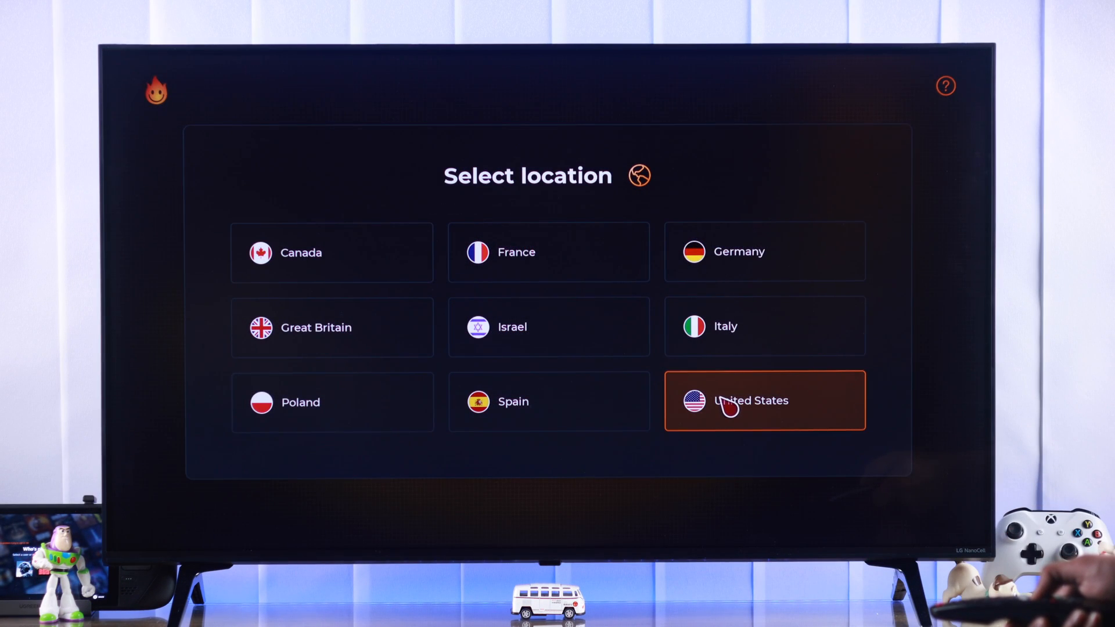
left_click(764, 401)
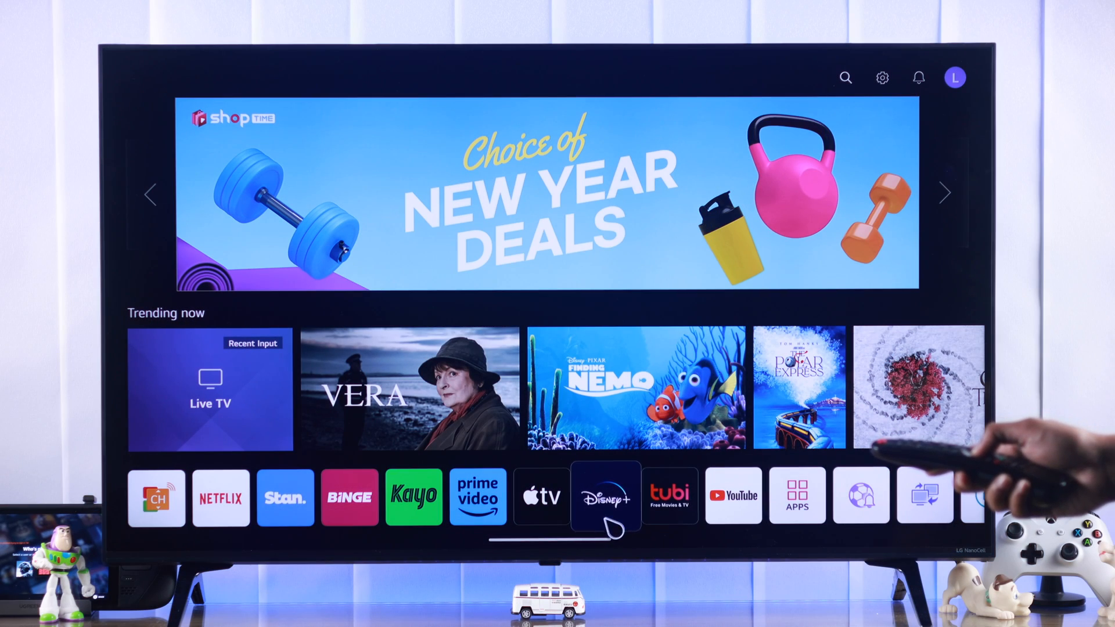
- Open the Disney+ tile and reach its sign-up and log-in welcome screen
left_click(606, 496)
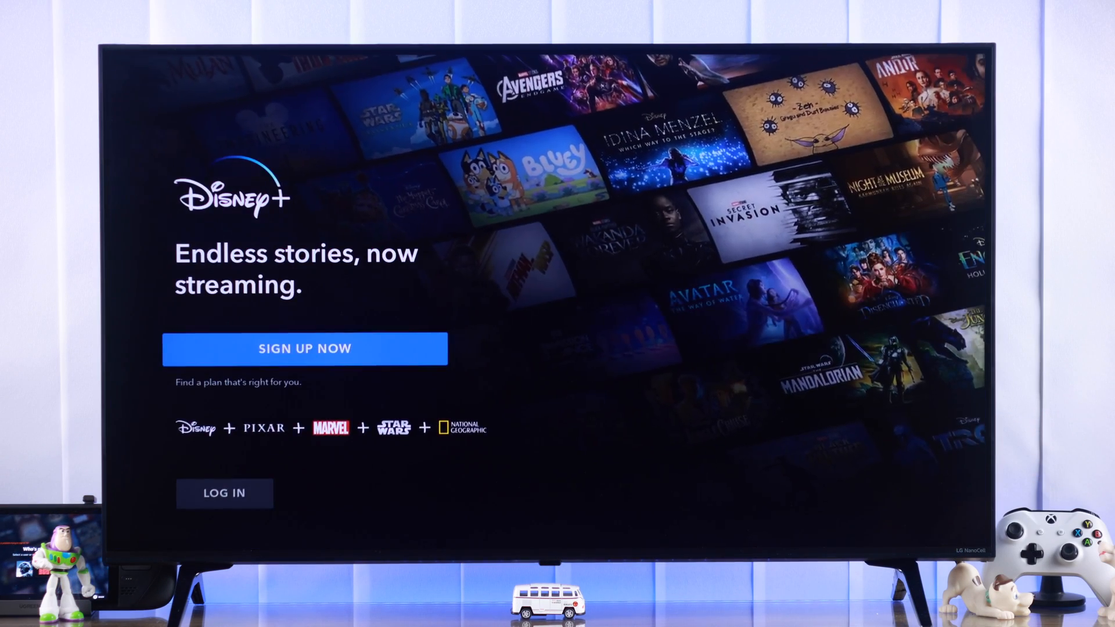